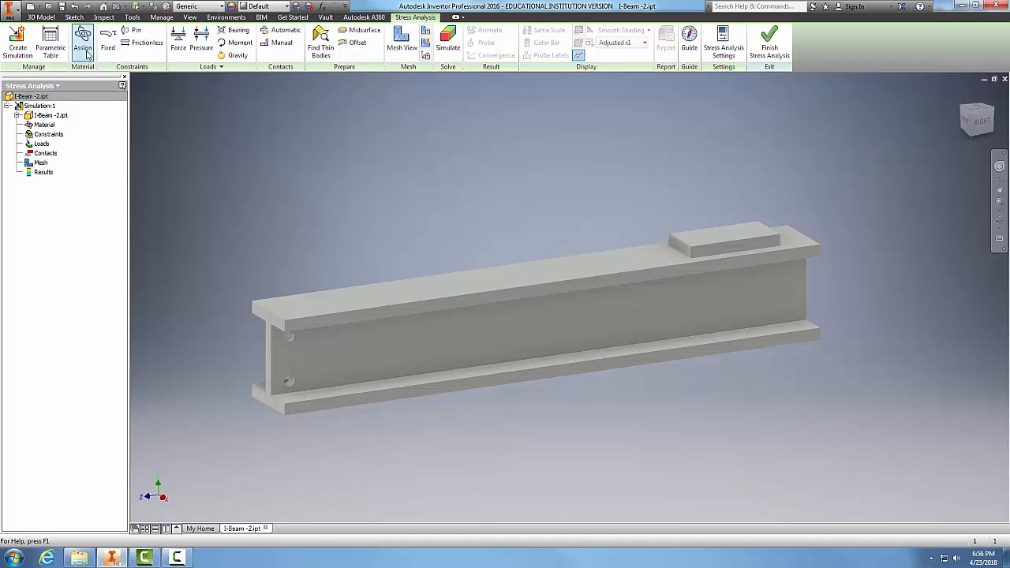
mouse_move(83, 39)
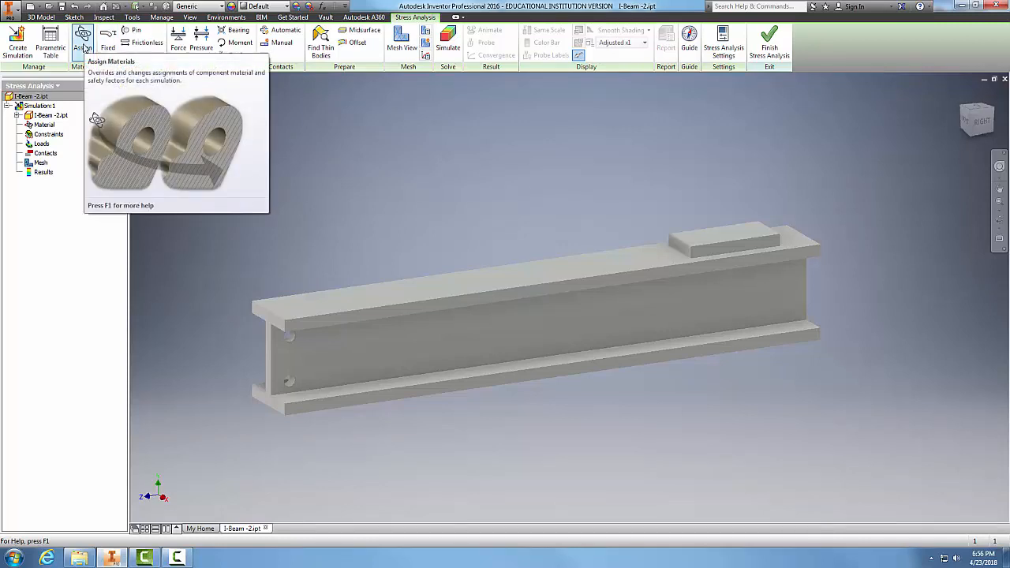
- Open the Assign Materials dialog for the I-beam from the Material panel
left_click(82, 39)
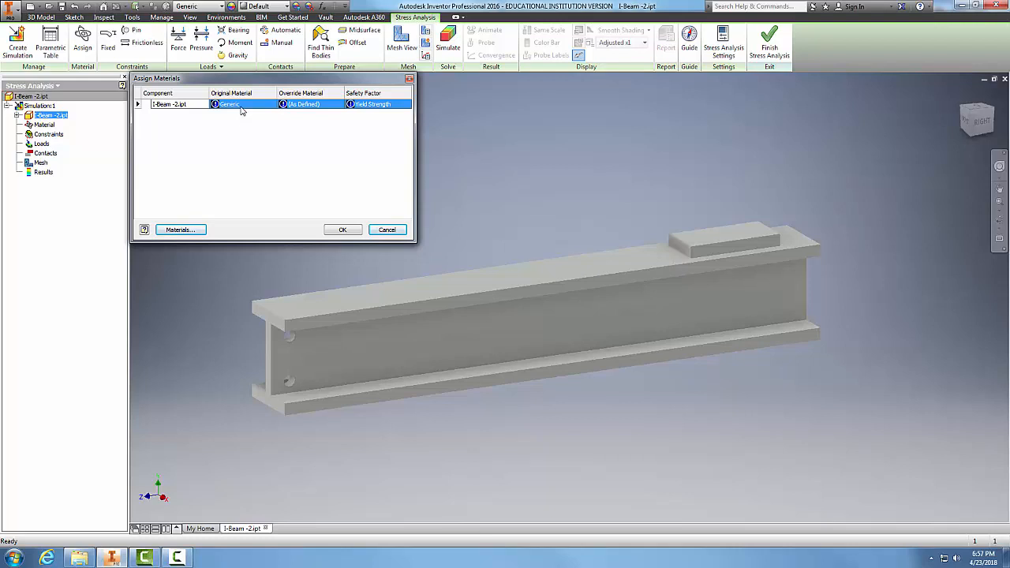
mouse_move(306, 105)
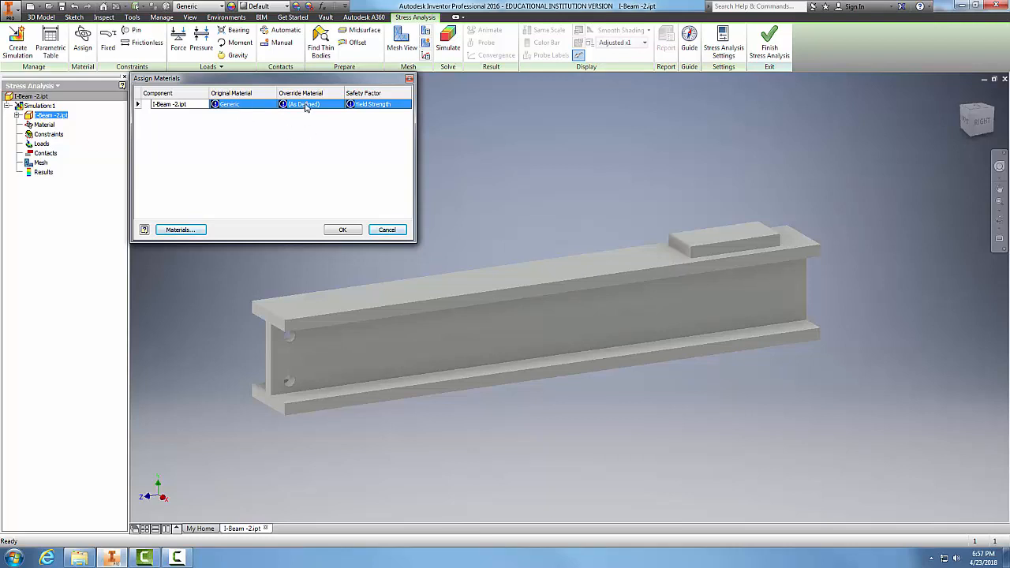
mouse_move(312, 108)
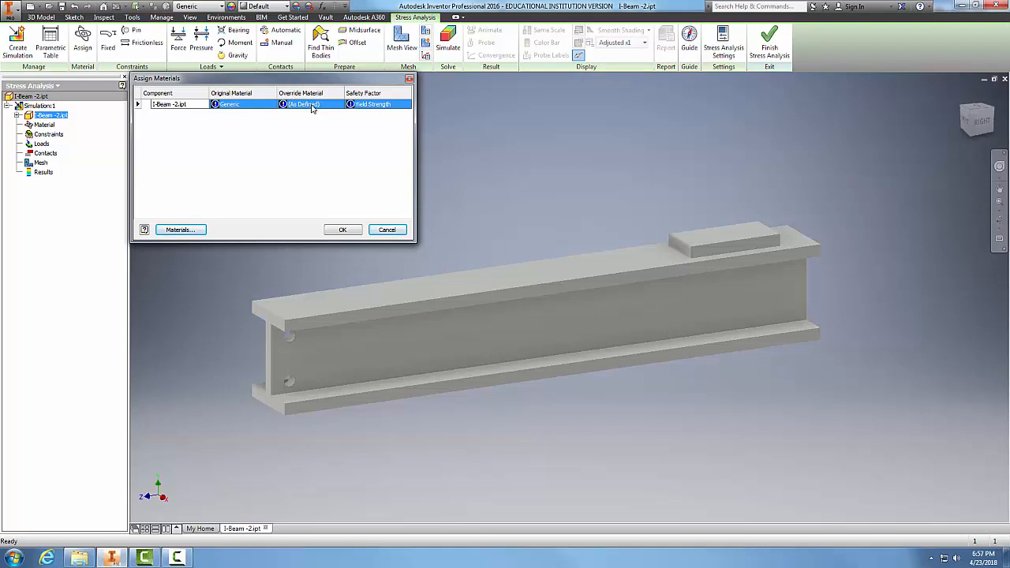
- Choose Steel, Mild as the I-beam's override material
left_click(345, 104)
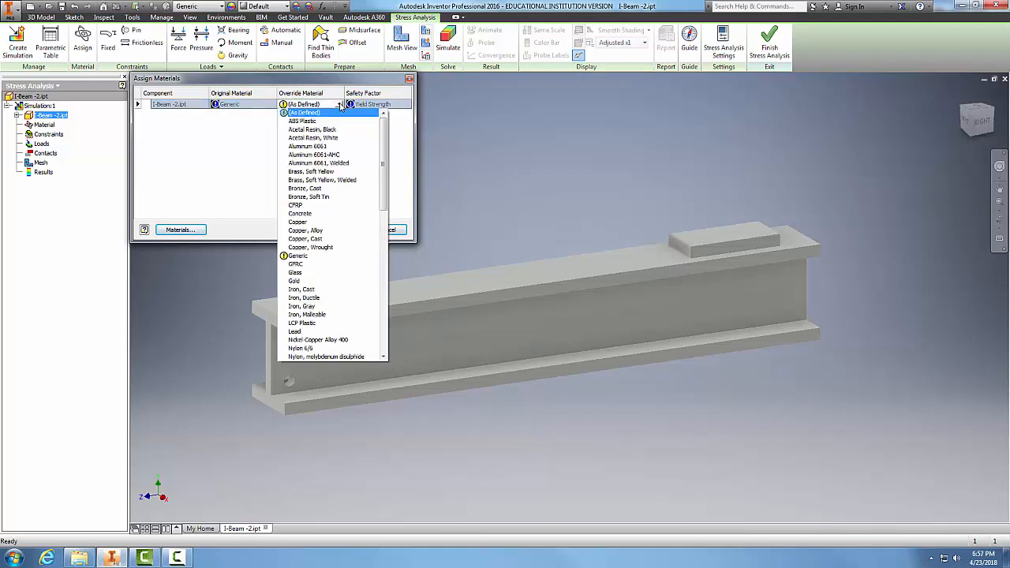
scroll("down", 3)
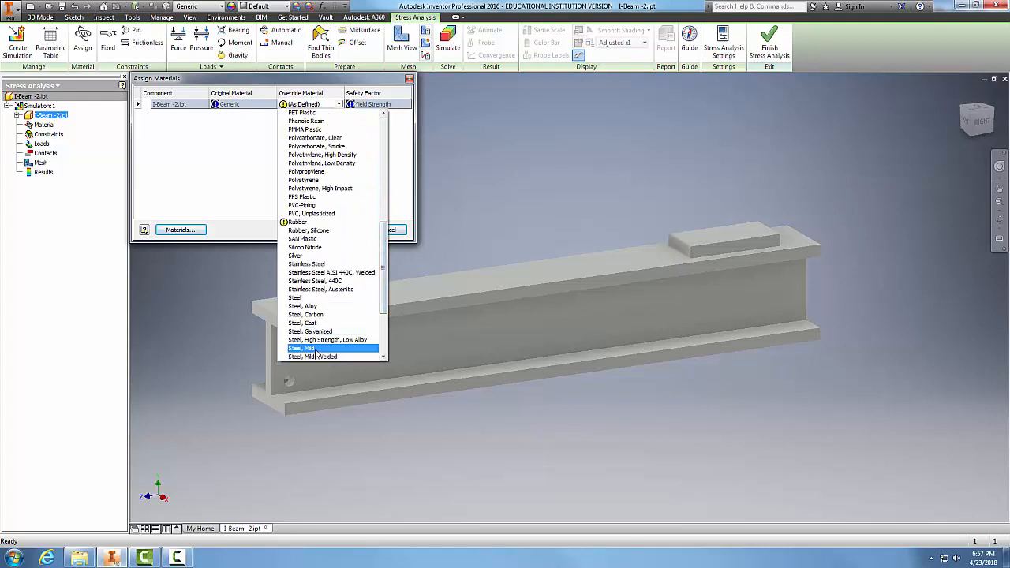
left_click(302, 348)
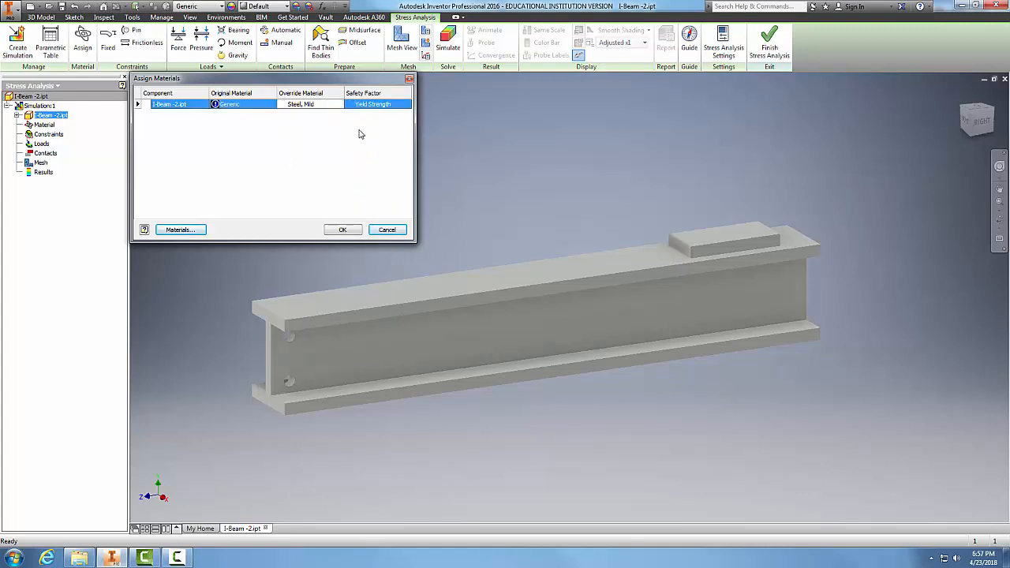
mouse_move(289, 129)
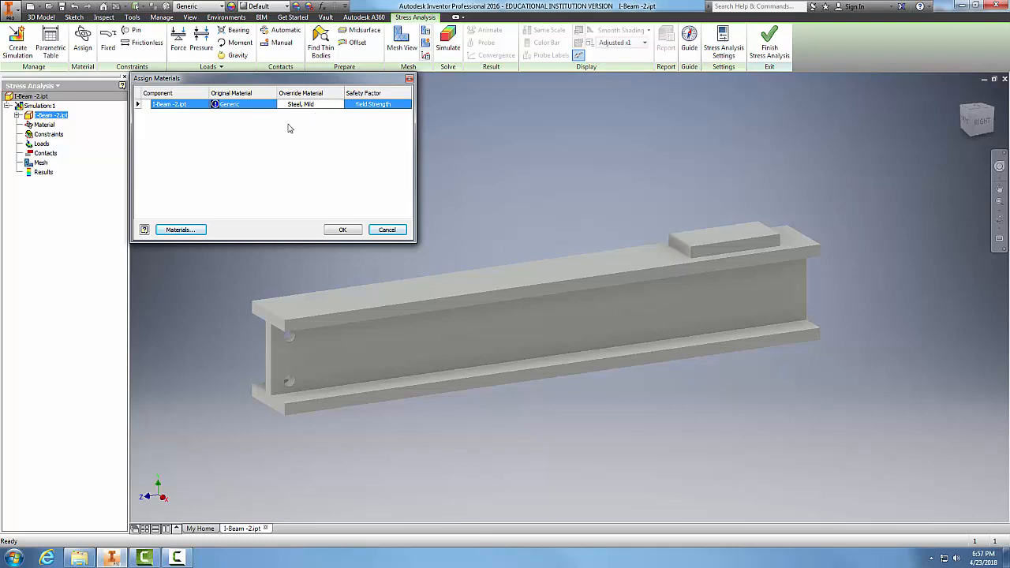
mouse_move(409, 132)
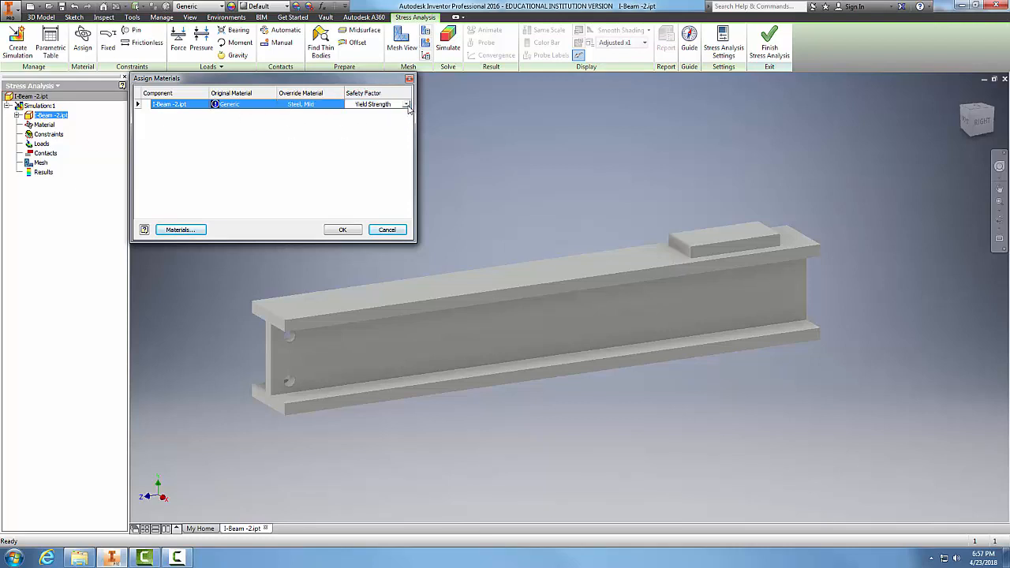
left_click(406, 103)
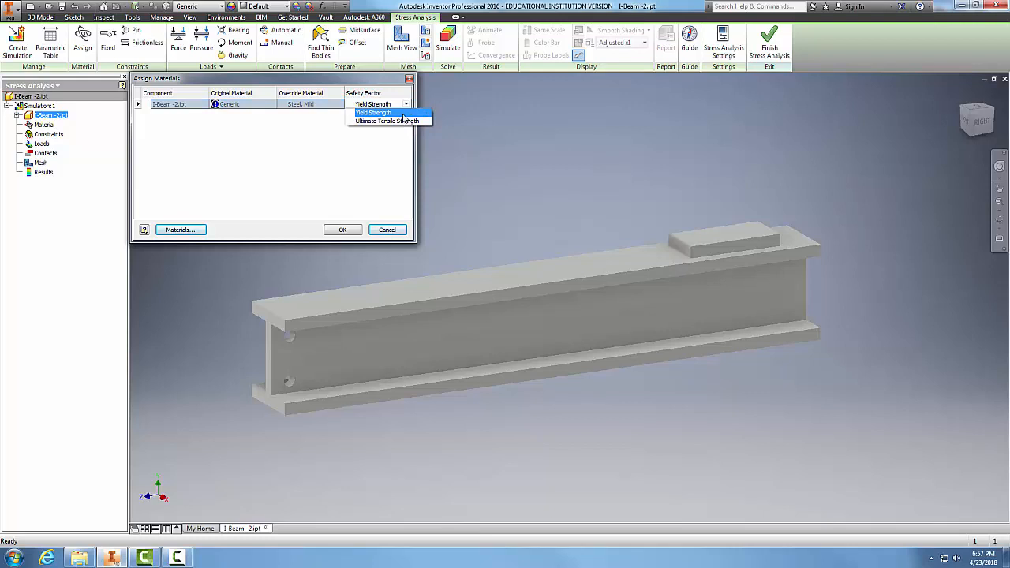
mouse_move(388, 121)
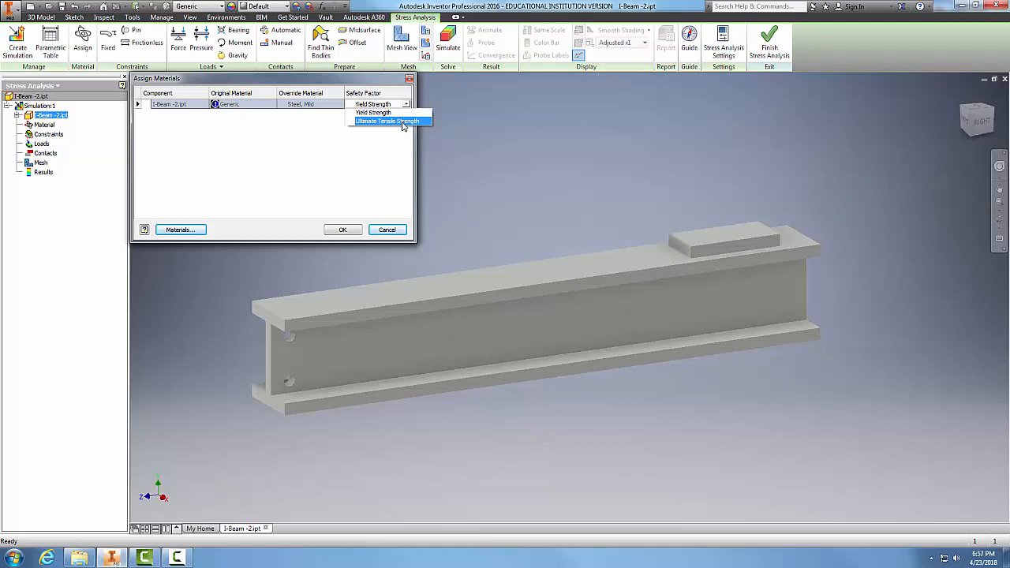
mouse_move(343, 155)
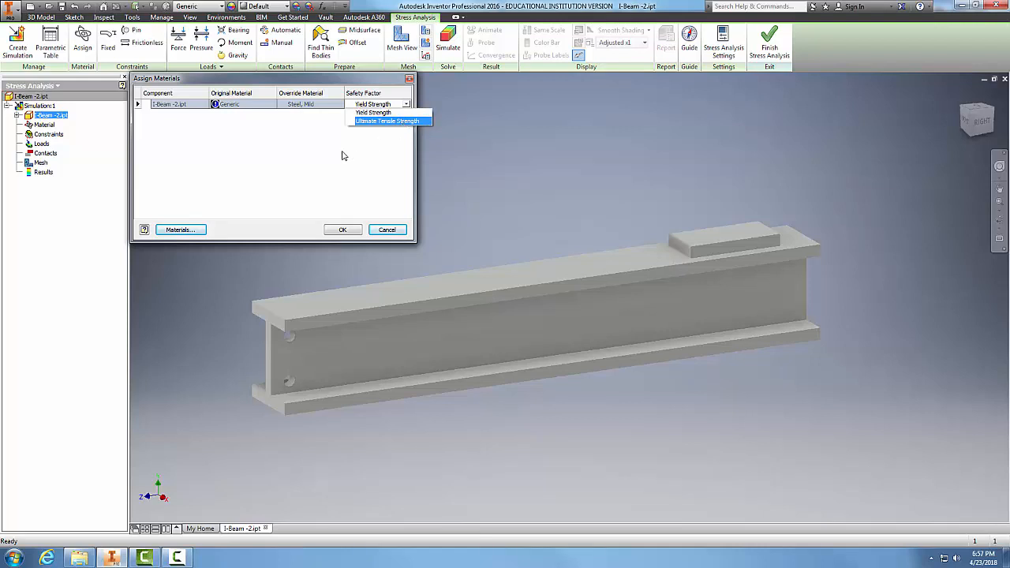
left_click(373, 112)
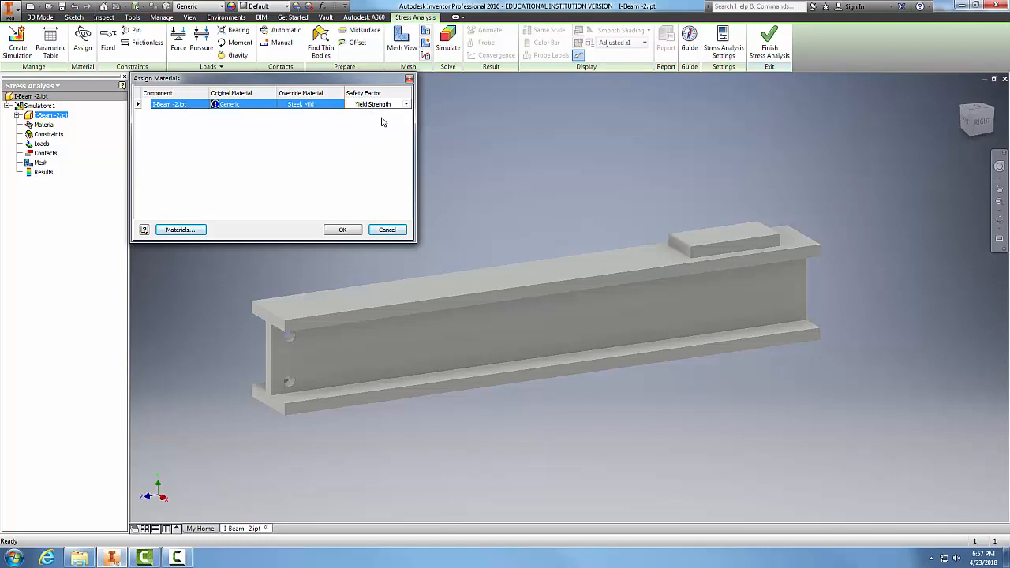
mouse_move(322, 171)
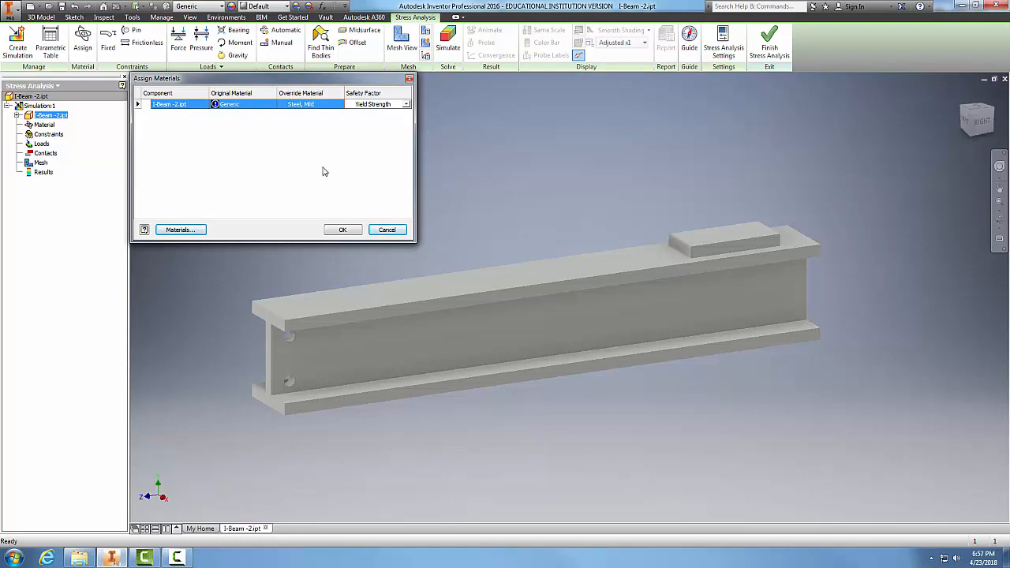
left_click(180, 229)
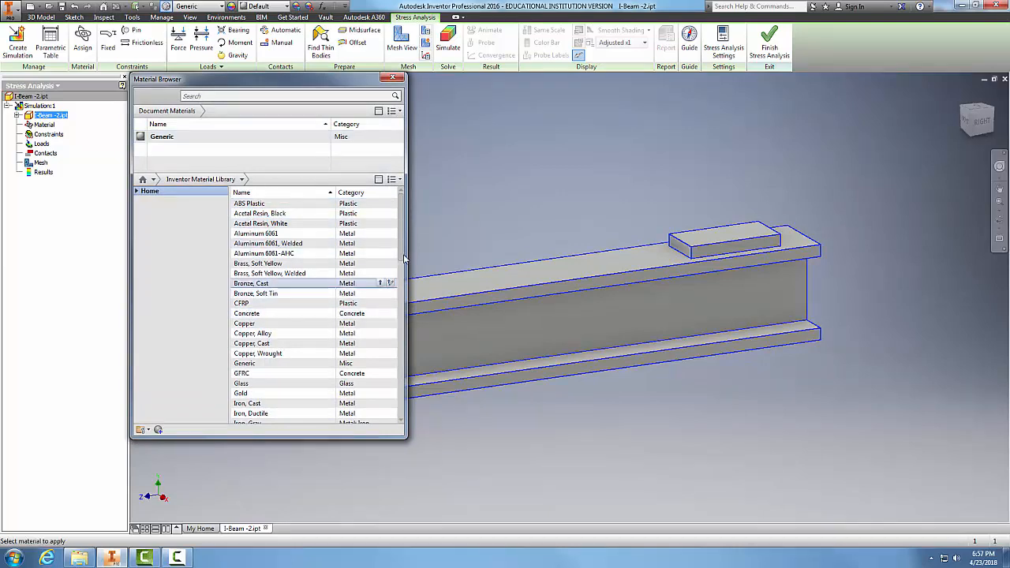
scroll("down", 3)
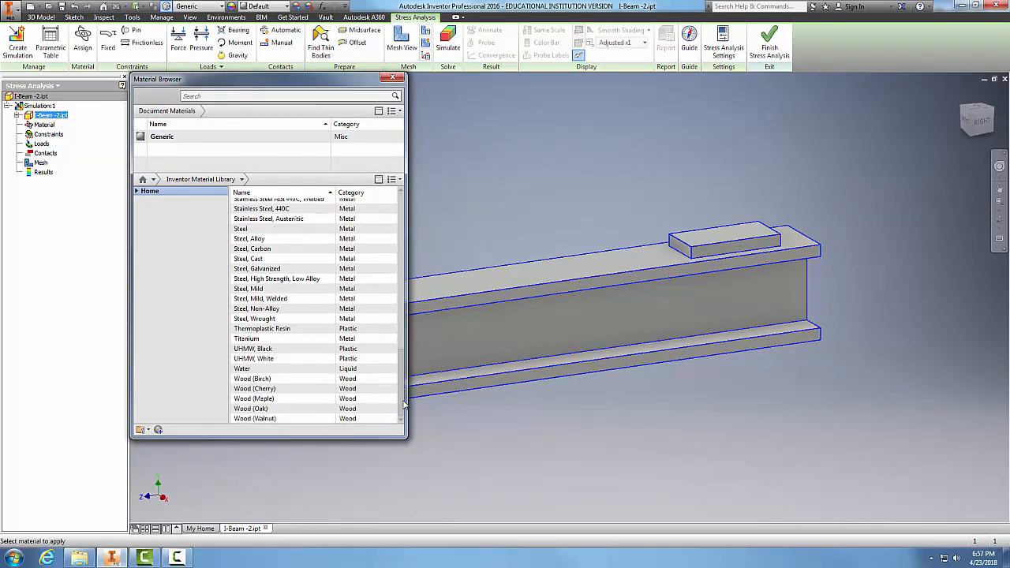
scroll("up", 3)
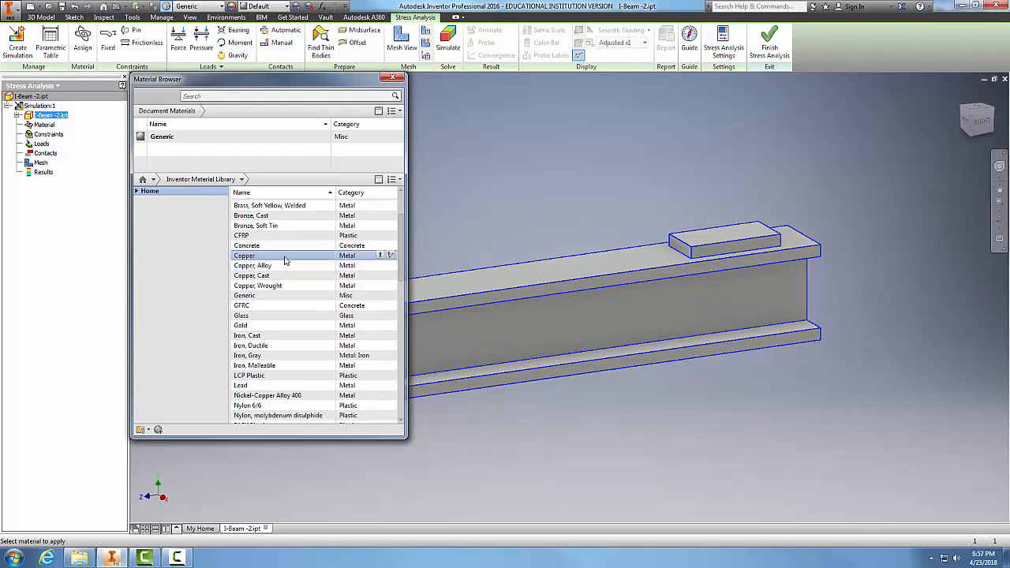
left_click(390, 255)
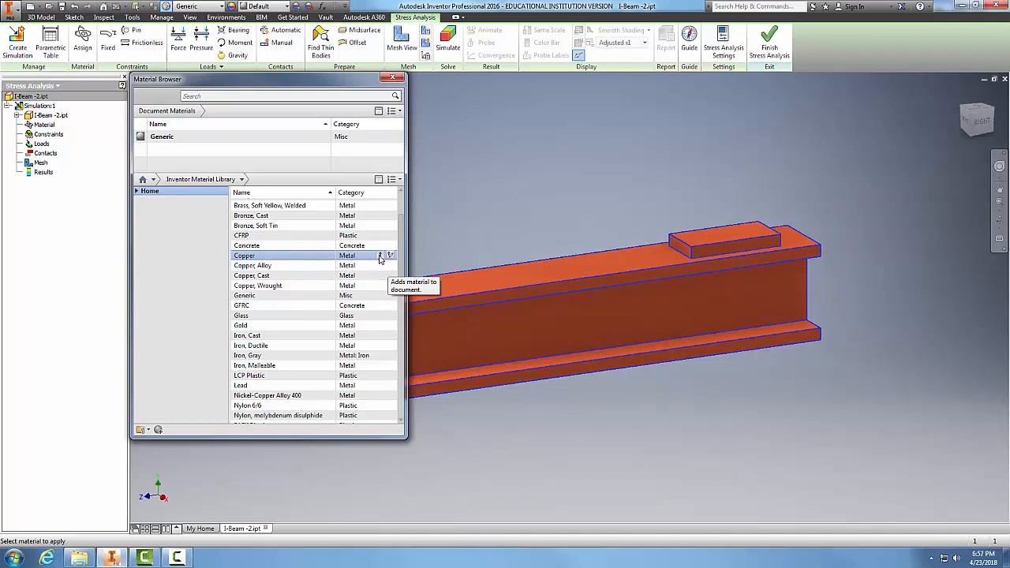
mouse_move(391, 256)
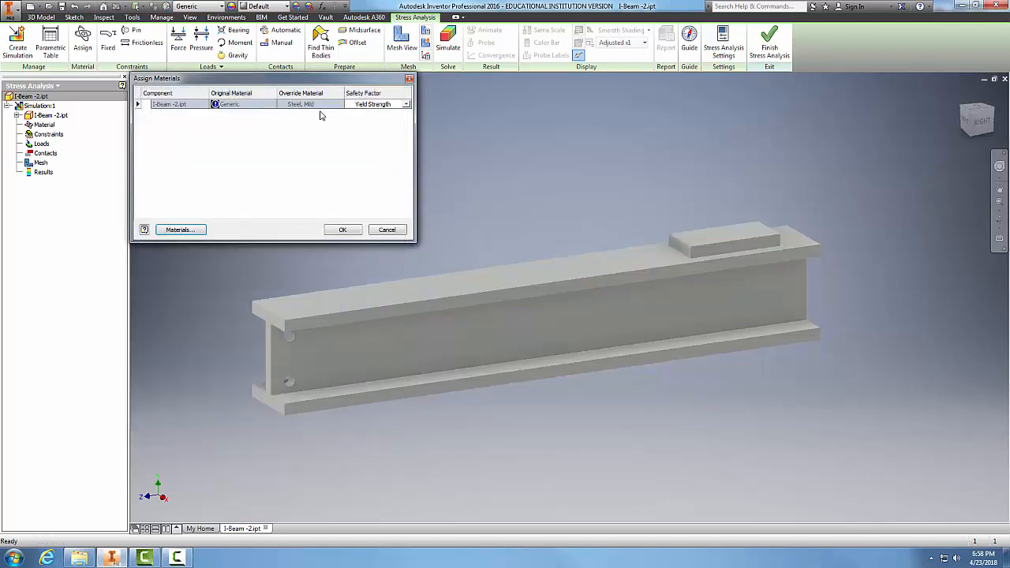
- Select the I-Beam row and confirm the Steel, Mild assignment with OK
left_click(339, 104)
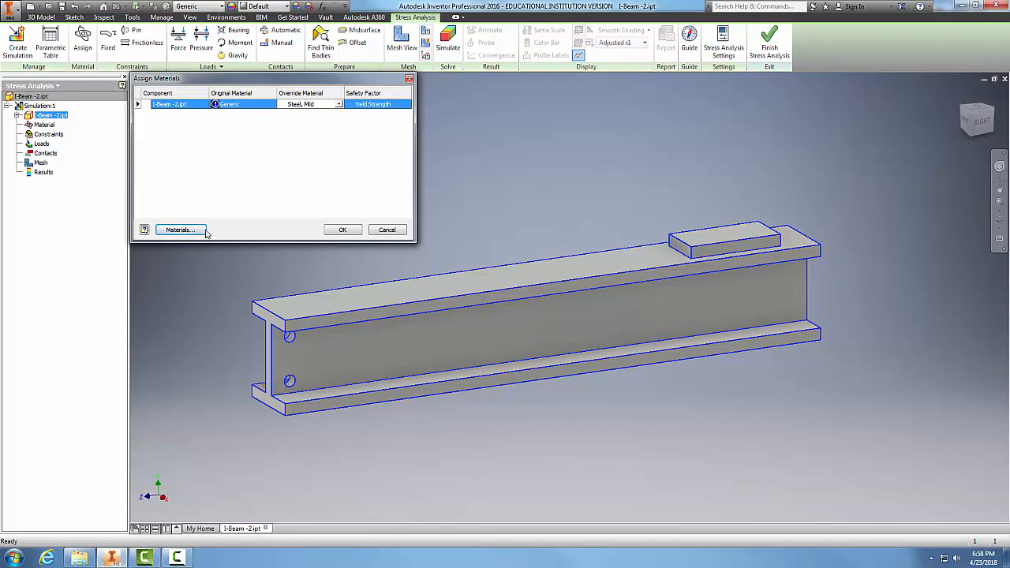
mouse_move(223, 213)
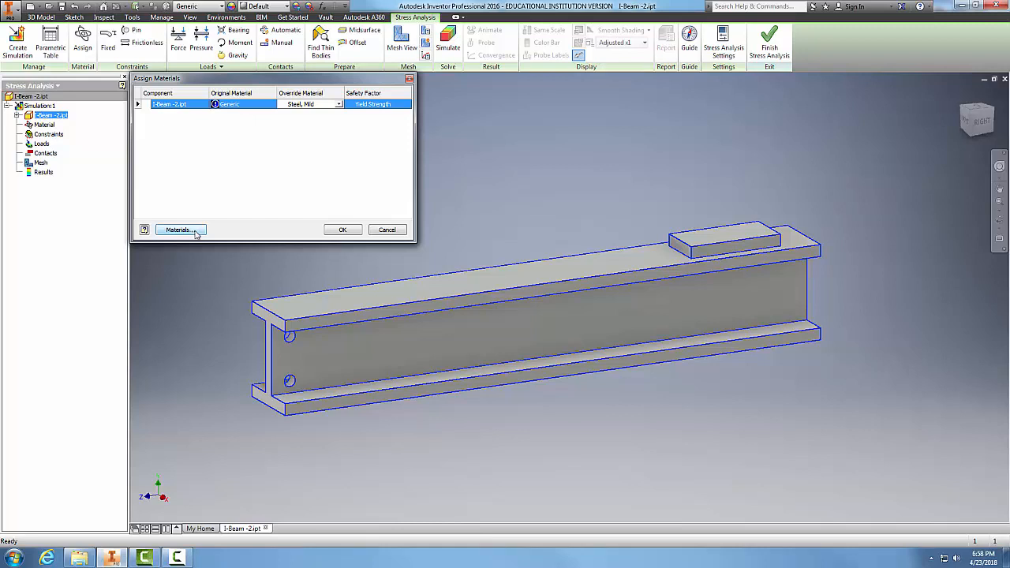
mouse_move(294, 254)
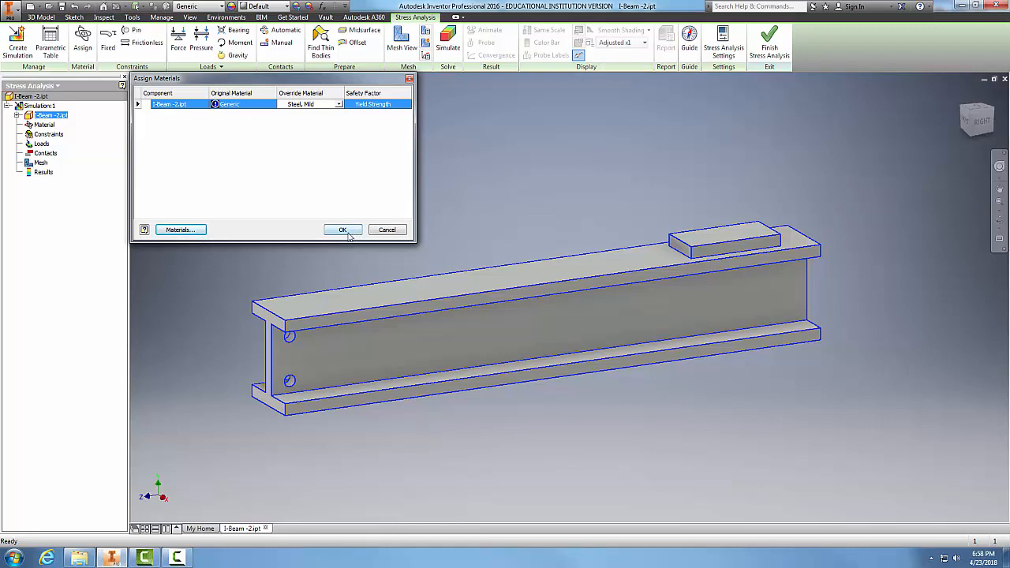
left_click(343, 230)
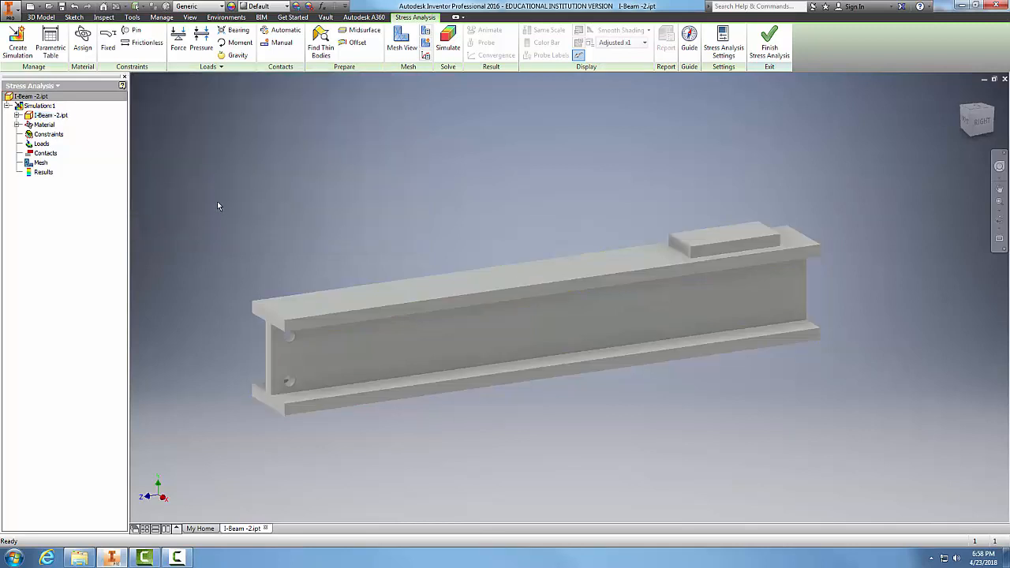
mouse_move(272, 269)
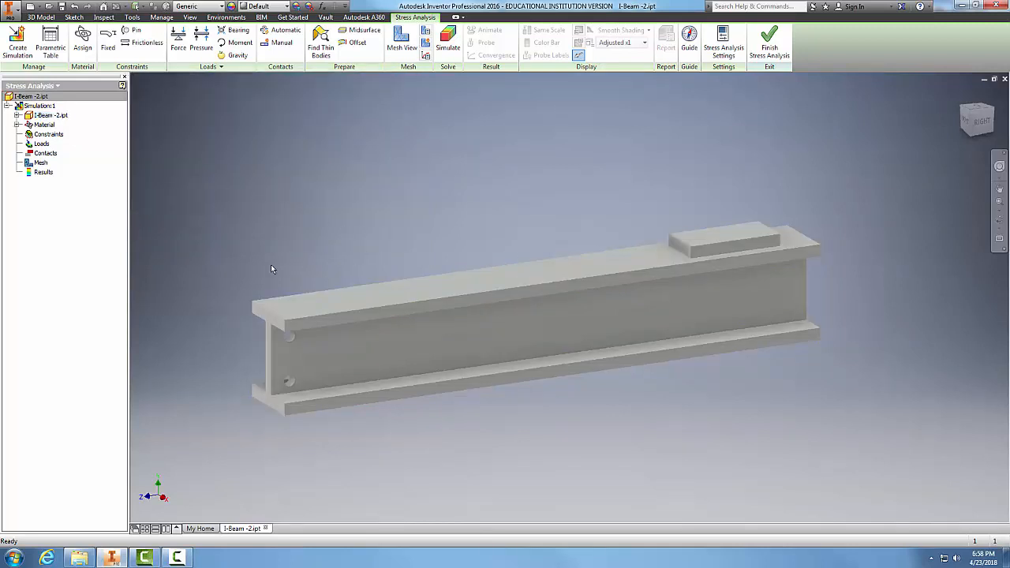